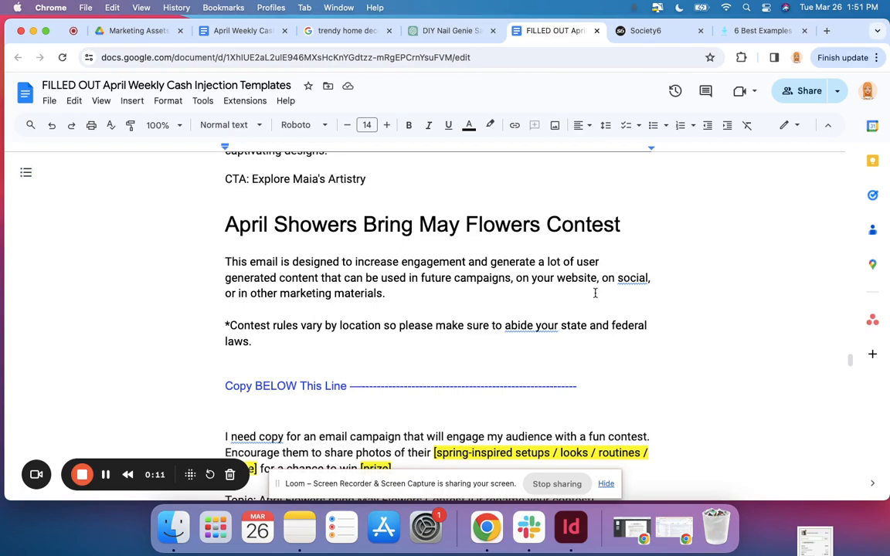
# Select the Society6 brand details block, brand name through brand voice, and copy it.
pyautogui.scroll(3)
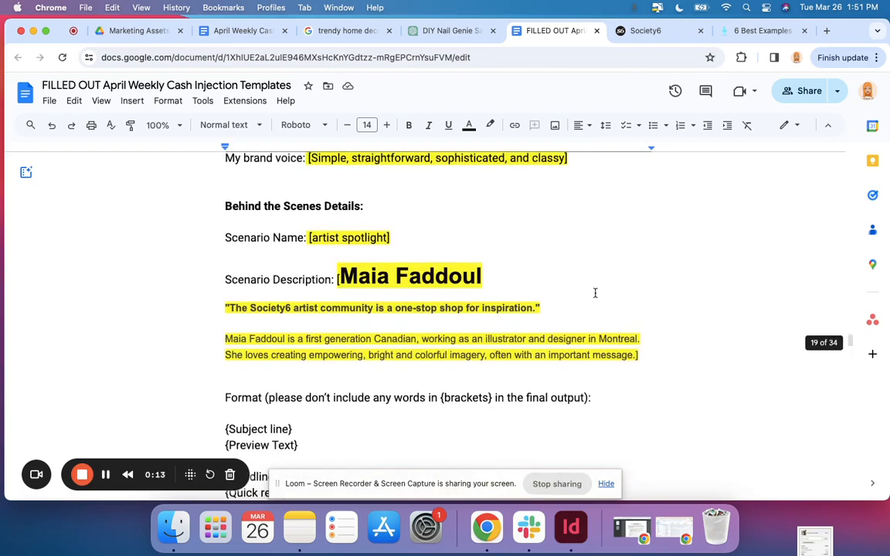
pyautogui.scroll(3)
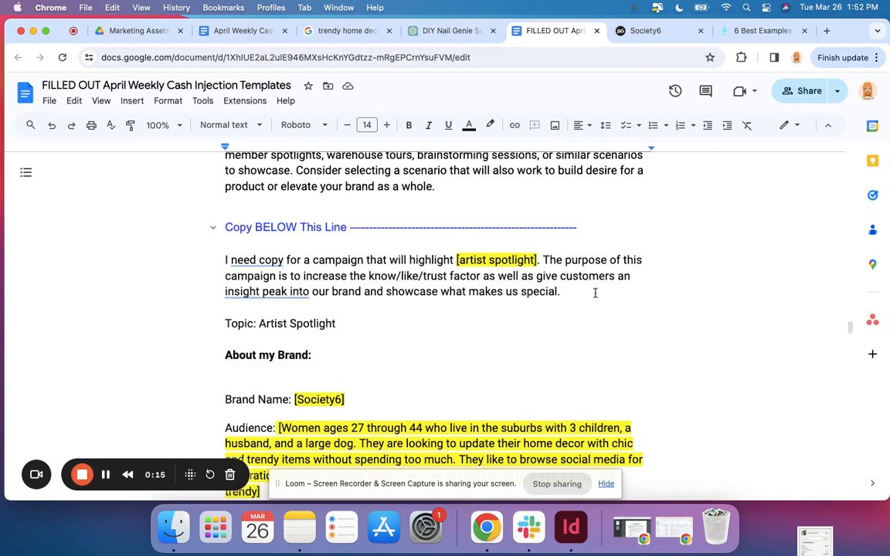
pyautogui.scroll(3)
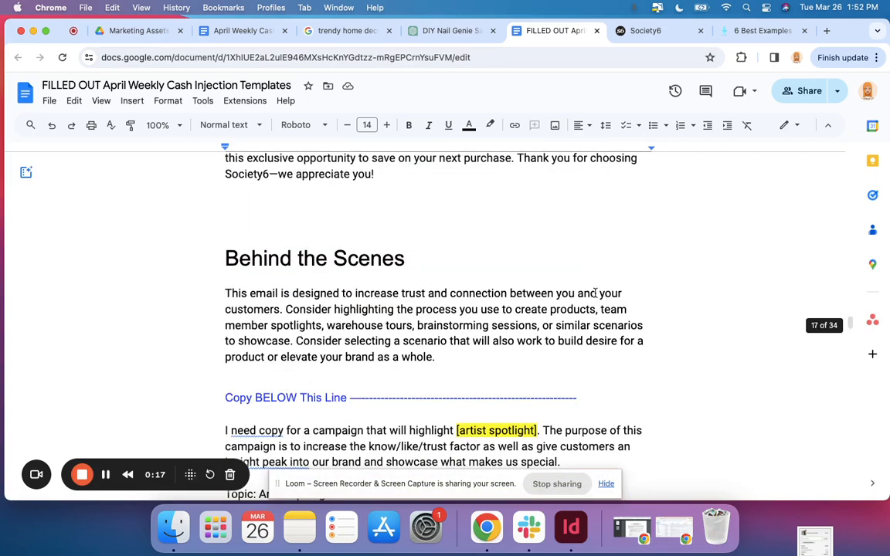
pyautogui.scroll(3)
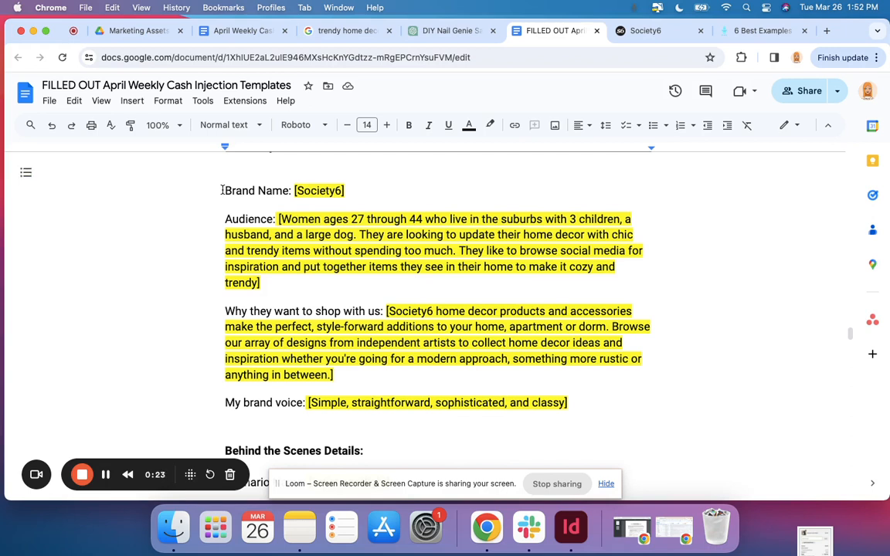
pyautogui.moveTo(225, 192); pyautogui.dragTo(567, 402)
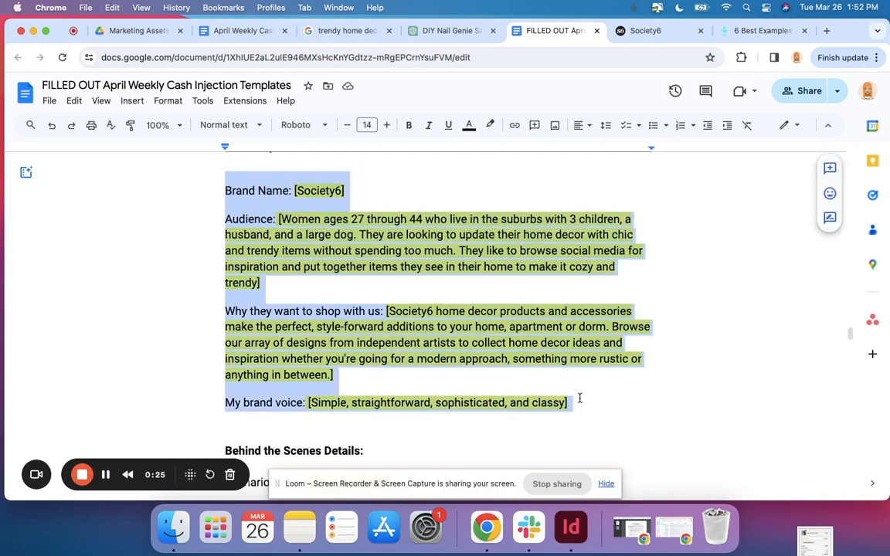
pyautogui.rightClick(579, 401)
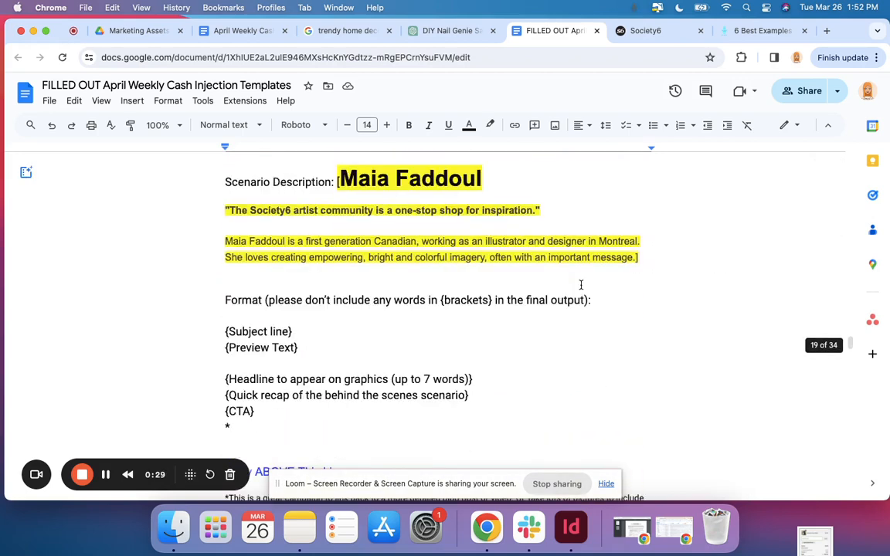
pyautogui.scroll(-3)
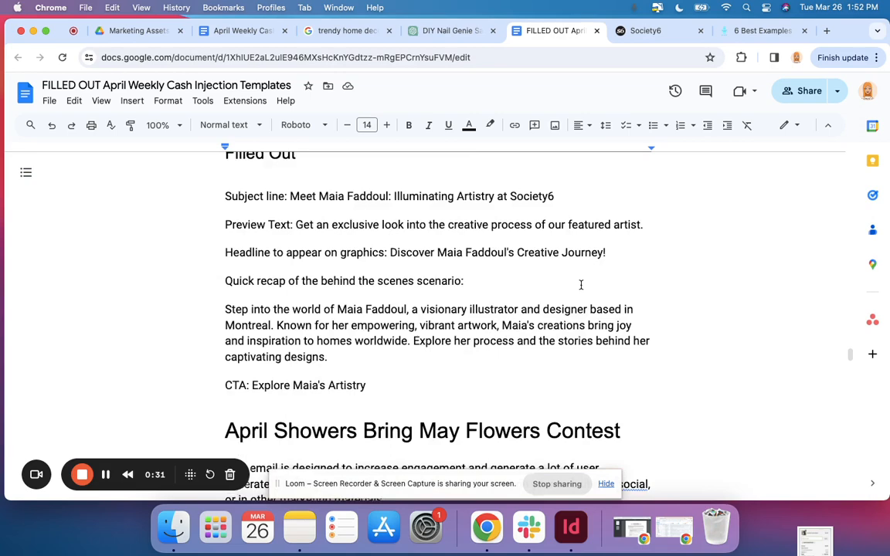
pyautogui.scroll(-3)
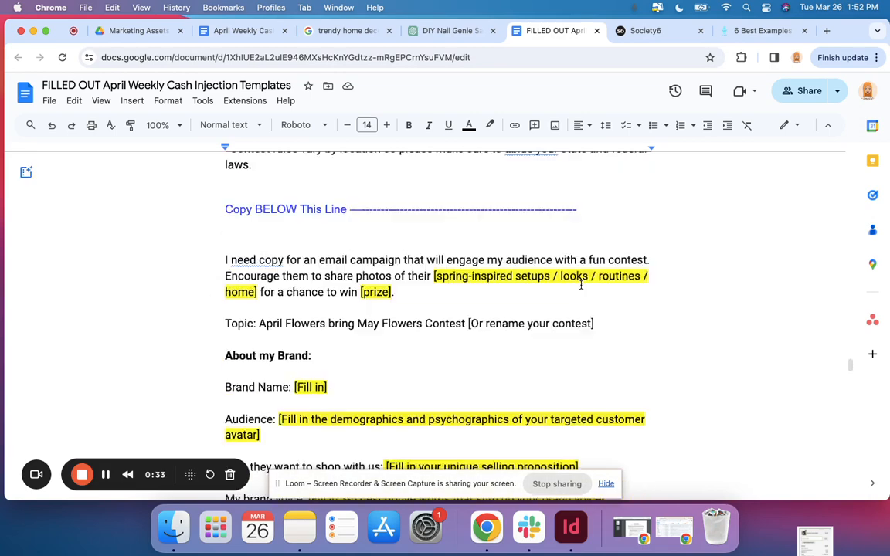
pyautogui.scroll(-3)
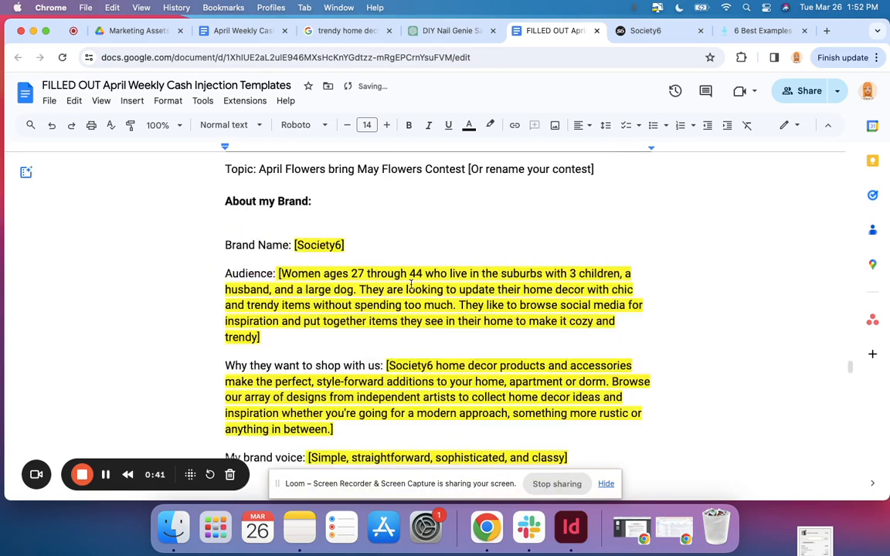
# Paste the Society6 brand name, audience, reasons to shop and voice into the contest template's brand fields.
pyautogui.scroll(-3)
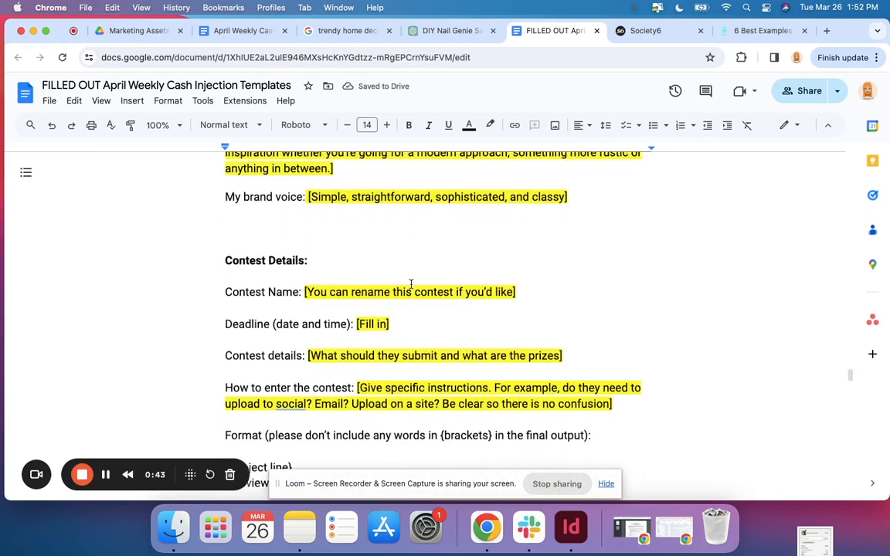
pyautogui.scroll(3)
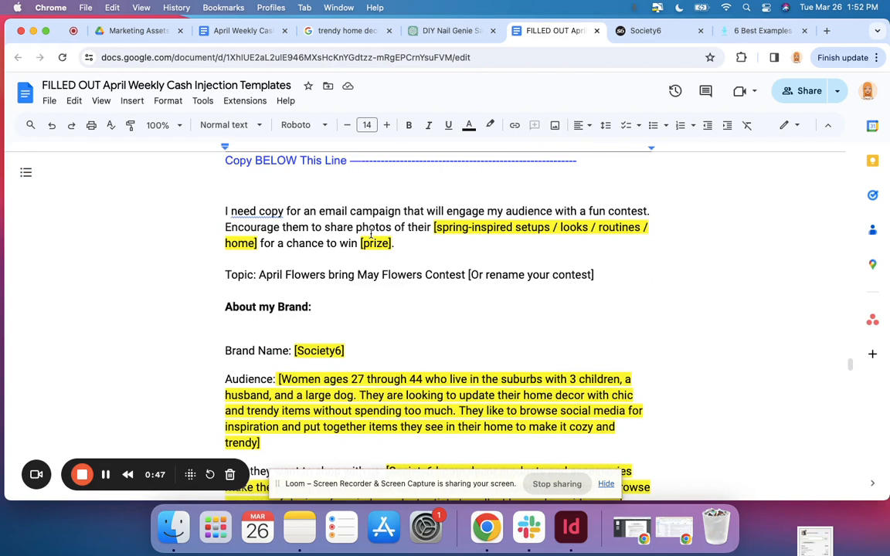
pyautogui.scroll(3)
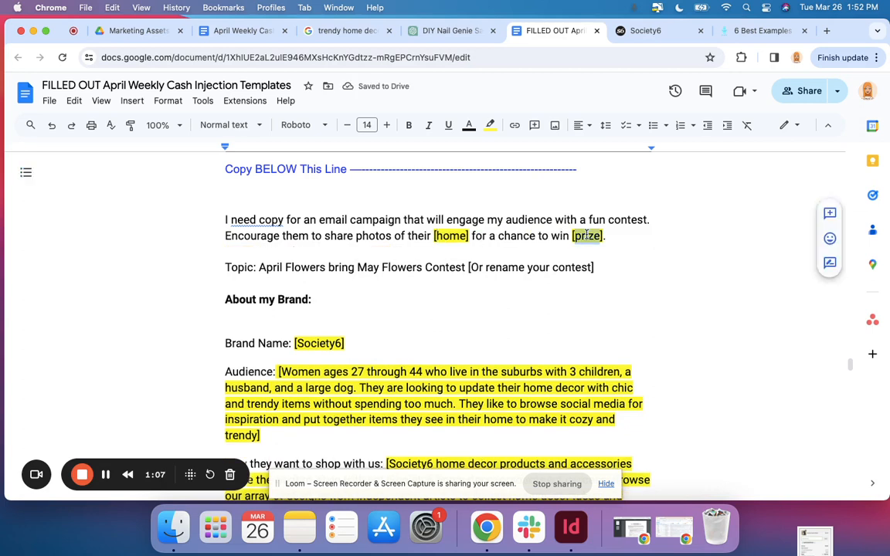
# Enter 'free set of throw pillows' as the prize and remove the '[Or rename your contest]' placeholder.
pyautogui.write('free set of throw')
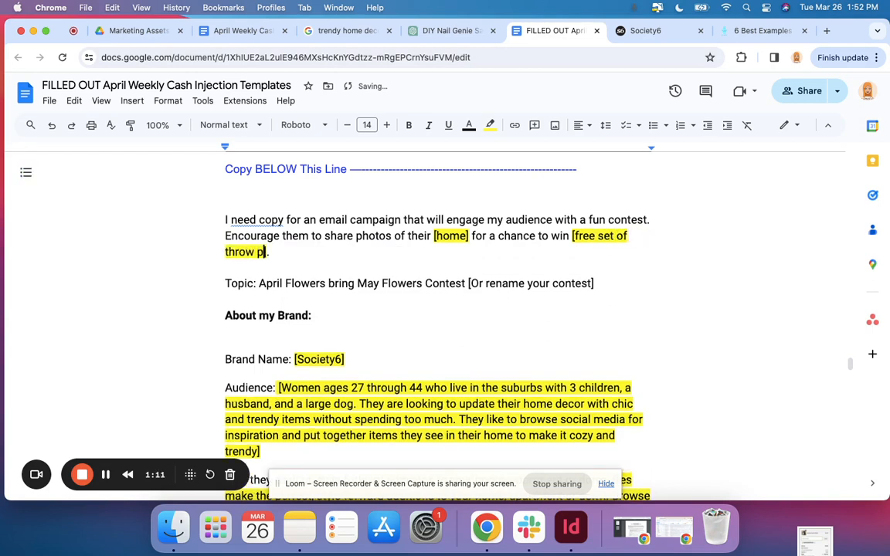
pyautogui.write('illows')
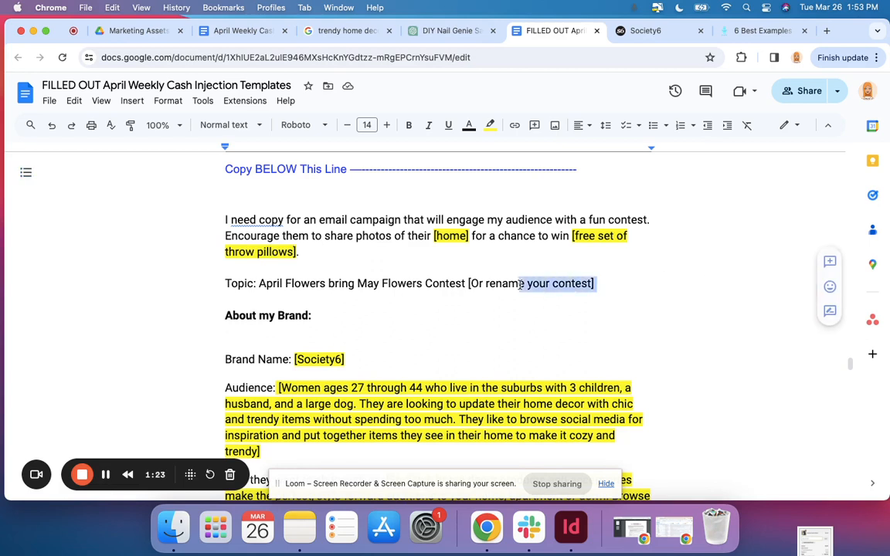
pyautogui.doubleClick(530, 284)
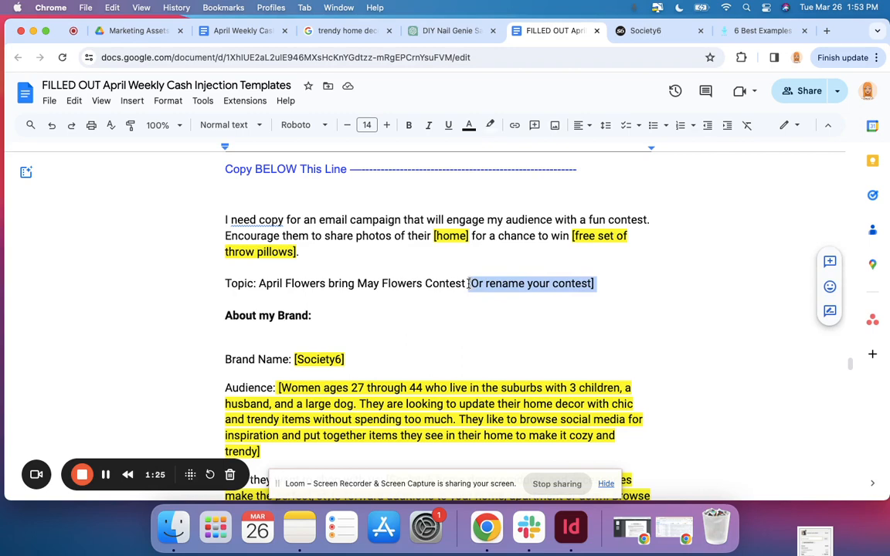
pyautogui.scroll(-3)
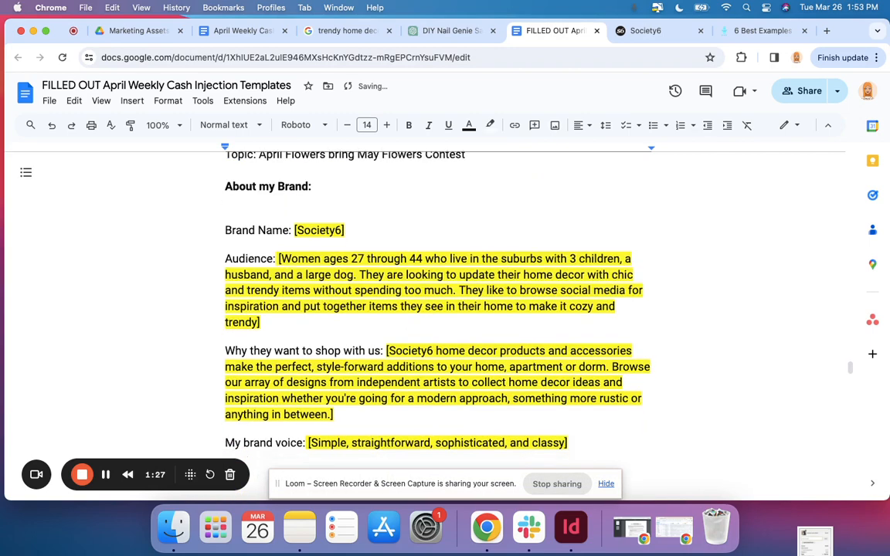
pyautogui.scroll(-3)
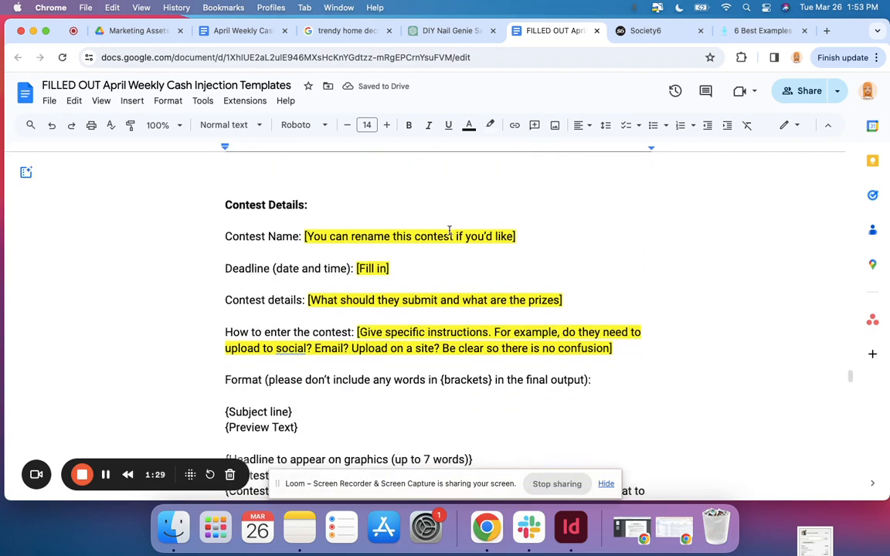
# Name the contest 'April Flowers bring May Flowers Contest' with a deadline of May 1st at midnight.
pyautogui.scroll(3)
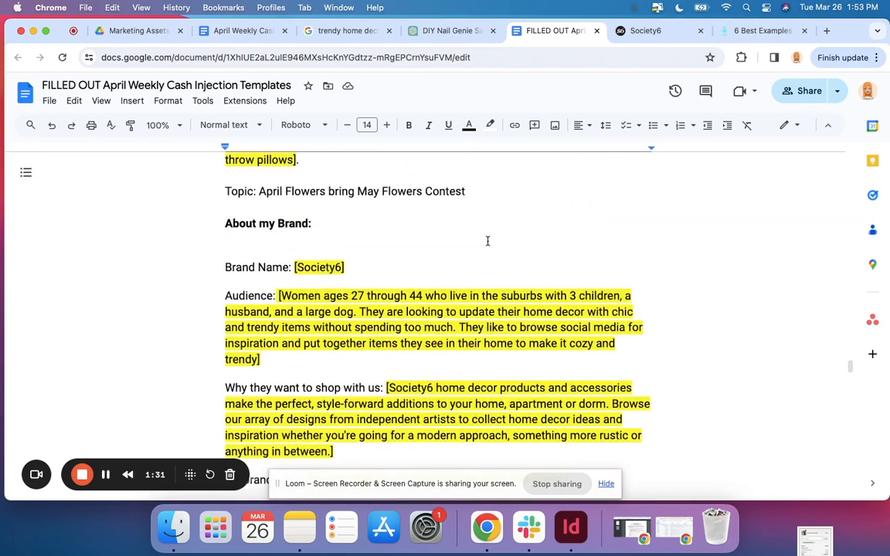
pyautogui.tripleClick(362, 192)
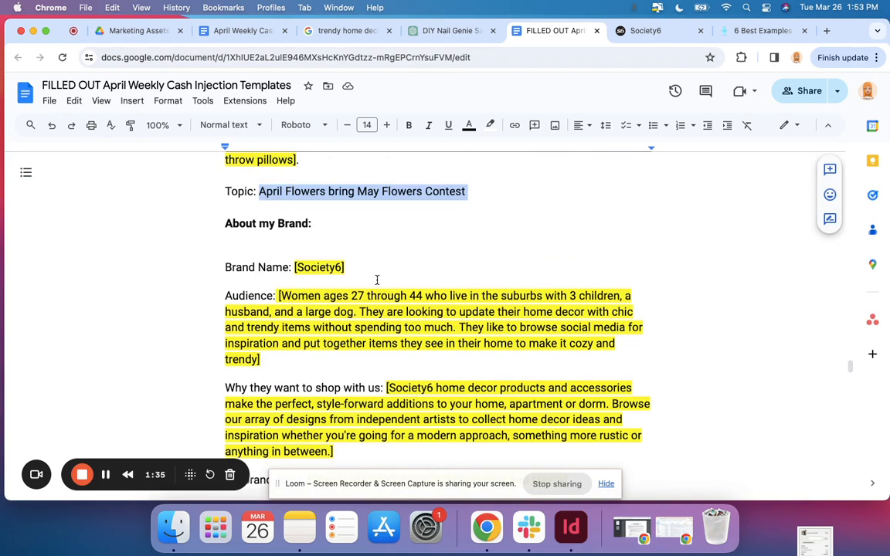
pyautogui.scroll(-3)
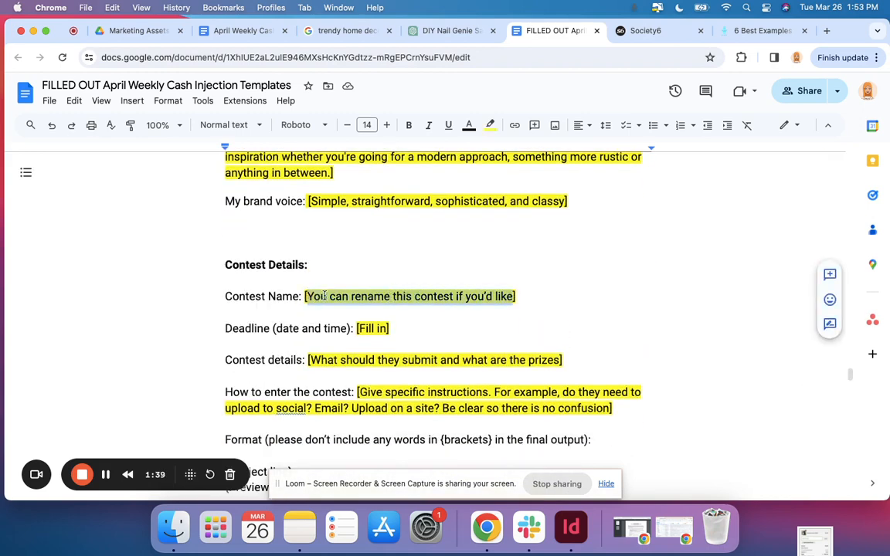
pyautogui.write('April Flowers bring May Flowers Contest ]')
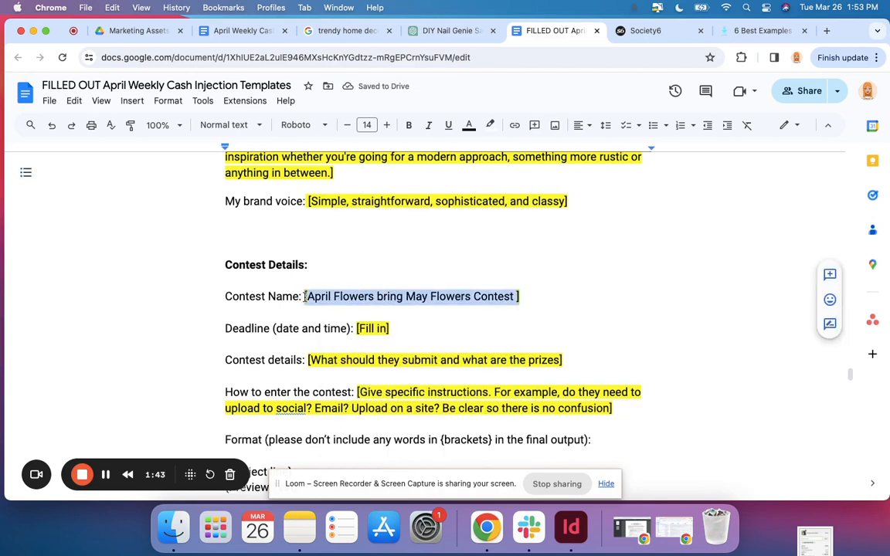
pyautogui.click(490, 123)
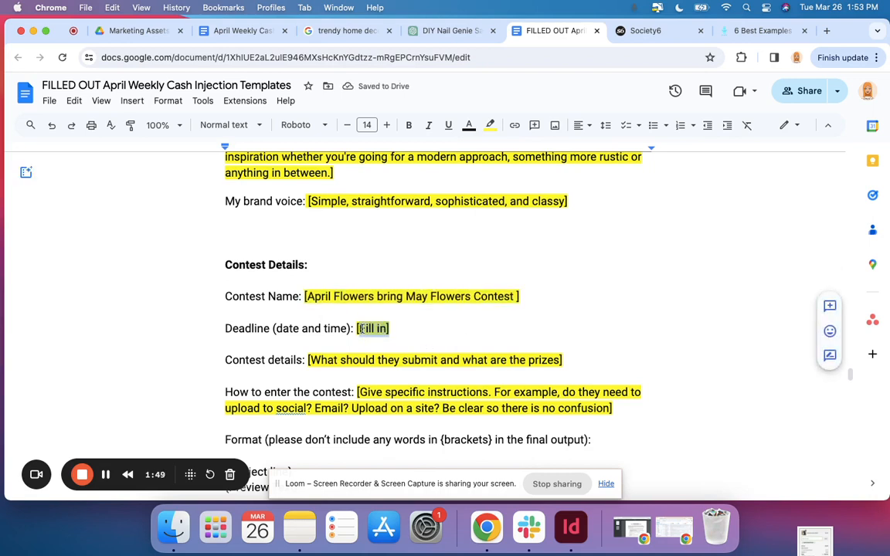
pyautogui.write('May 1')
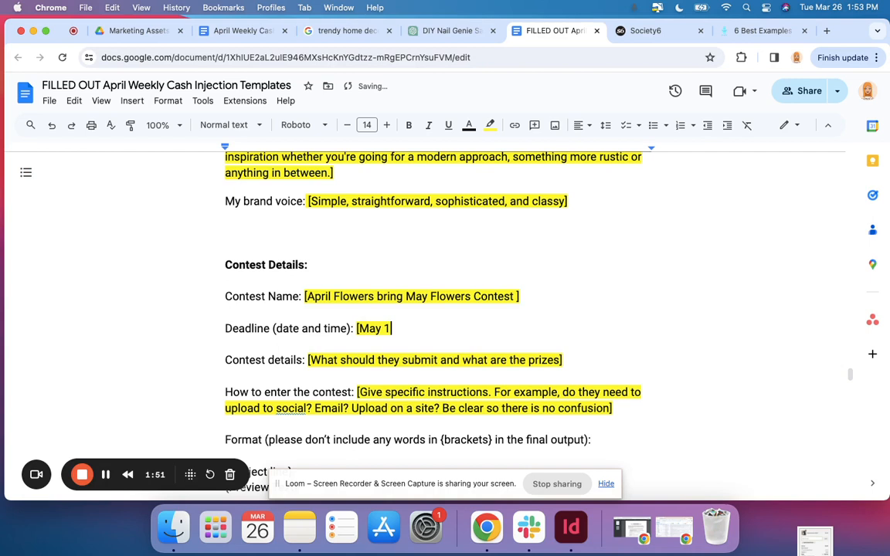
pyautogui.write('st at mi')
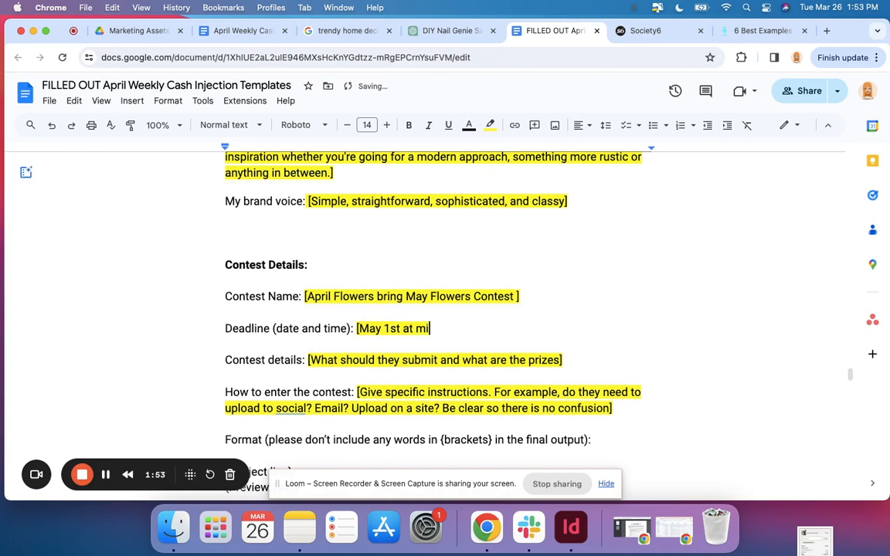
pyautogui.write('dnight')
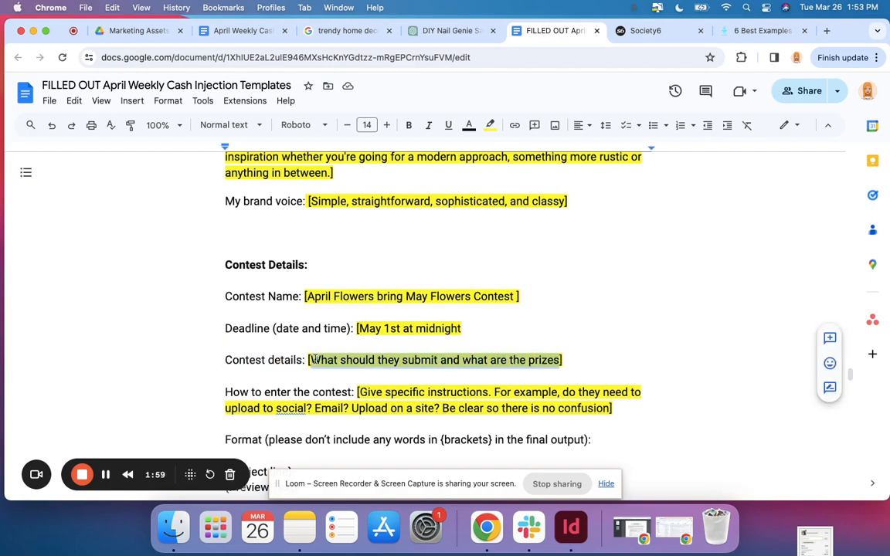
# Write the contest details: submit a before-and-after home makeover photo using our products to win a set of pillows.
pyautogui.write('S')
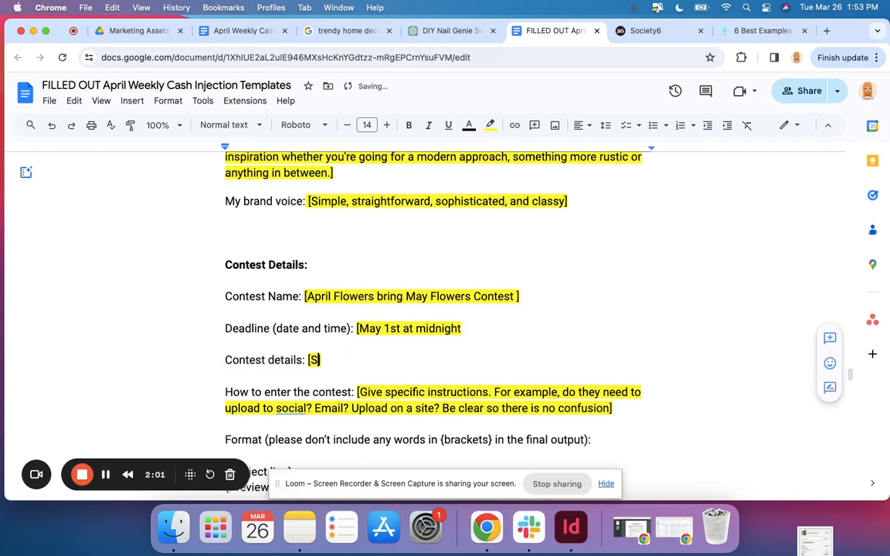
pyautogui.write('ubmit a b')
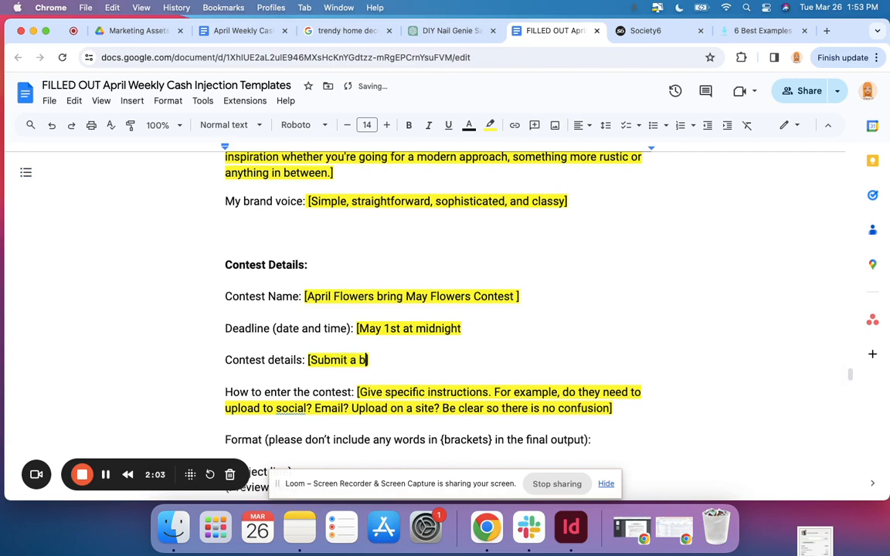
pyautogui.write('efore and afte')
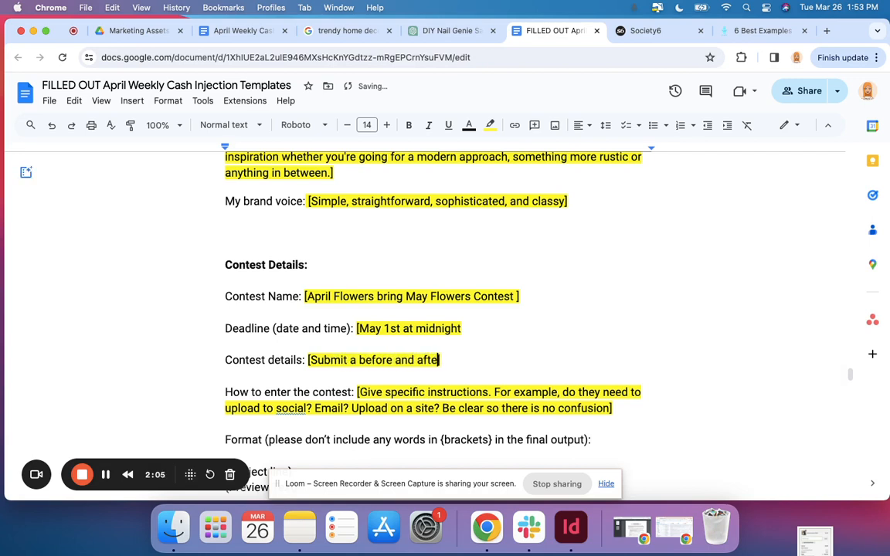
pyautogui.write('photo of')
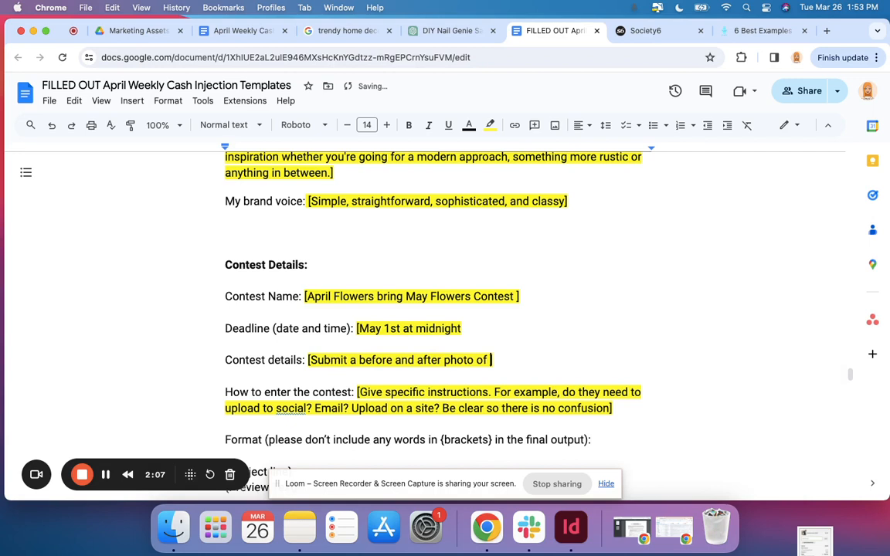
pyautogui.write('a home makeover you')
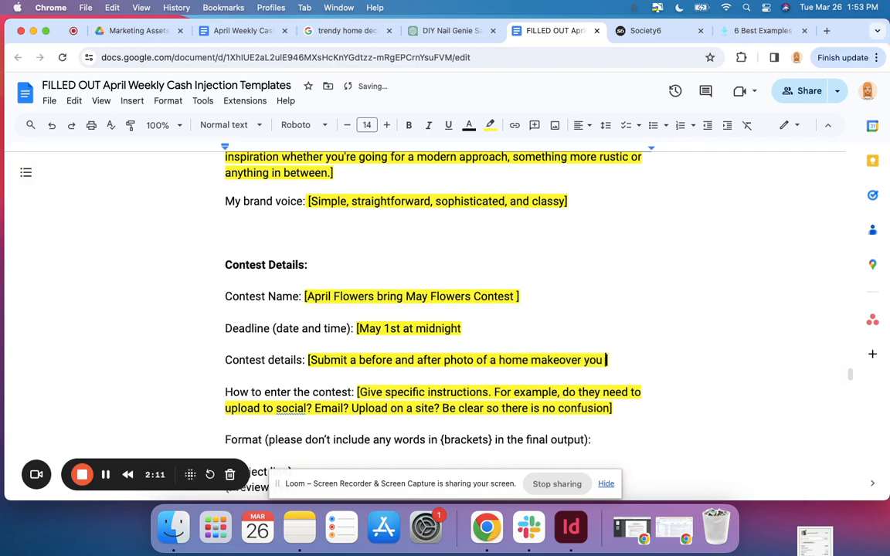
pyautogui.write('did using')
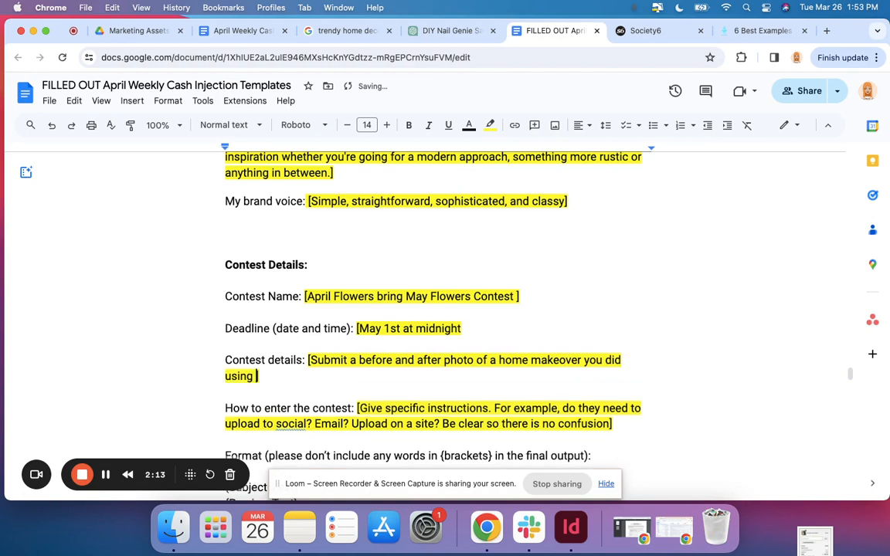
pyautogui.write('at least one of')
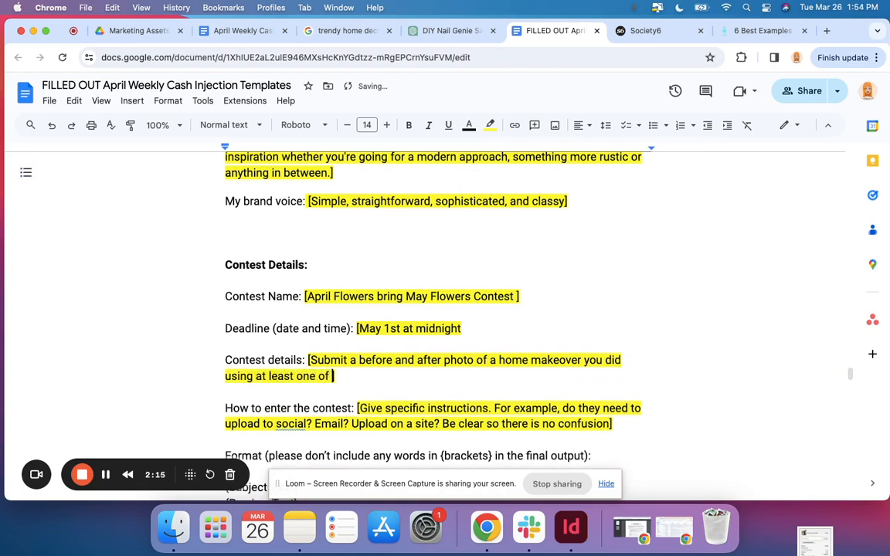
pyautogui.write('our products')
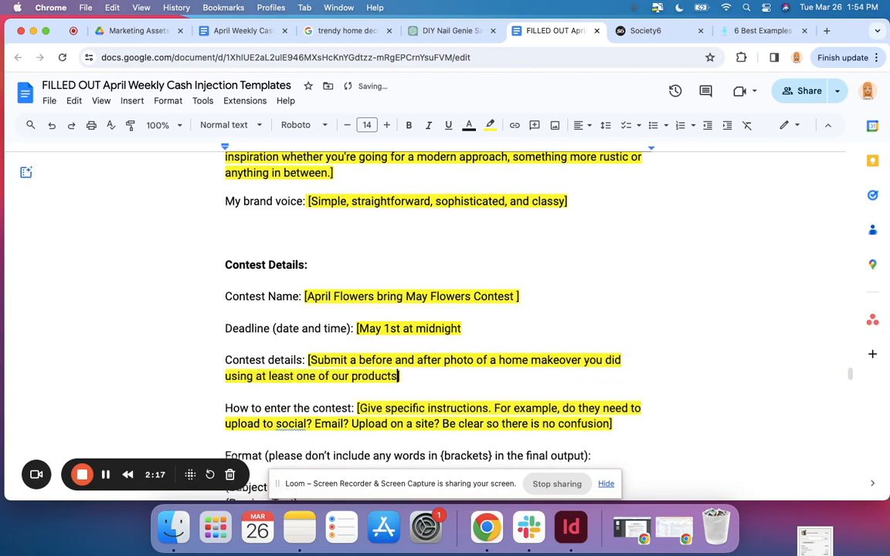
pyautogui.write('to')
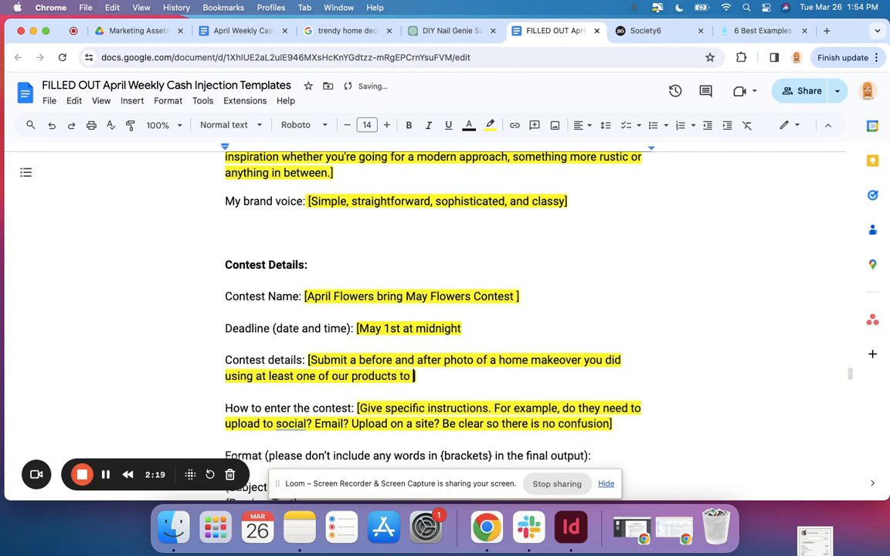
pyautogui.write('enter in')
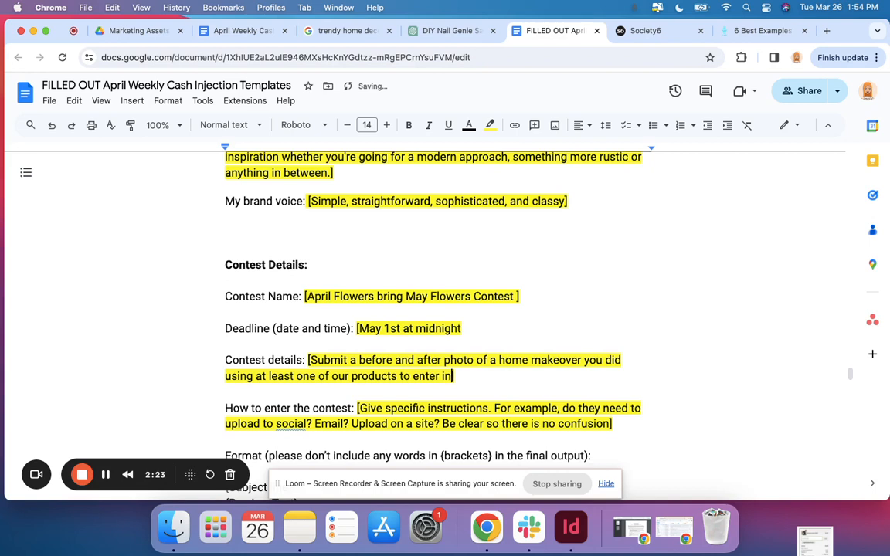
pyautogui.write('for a chance to')
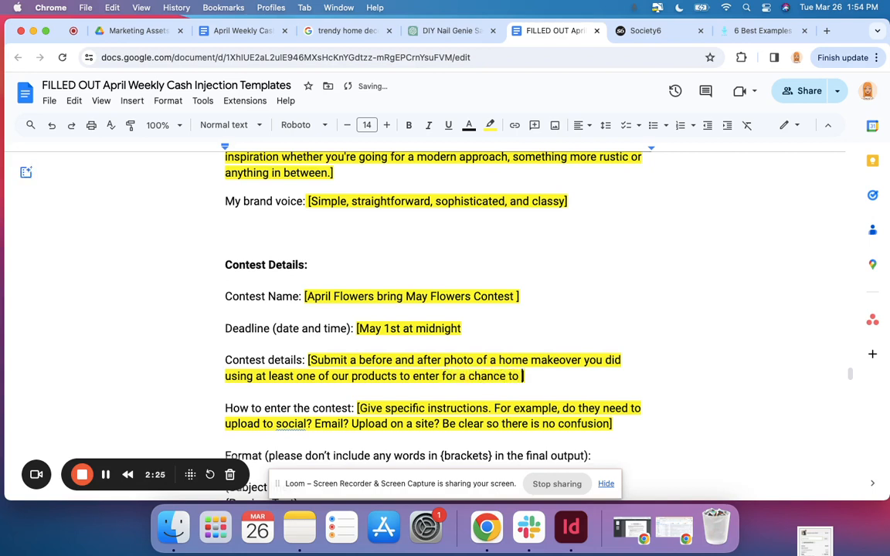
pyautogui.write('win a set of throw pillows]')
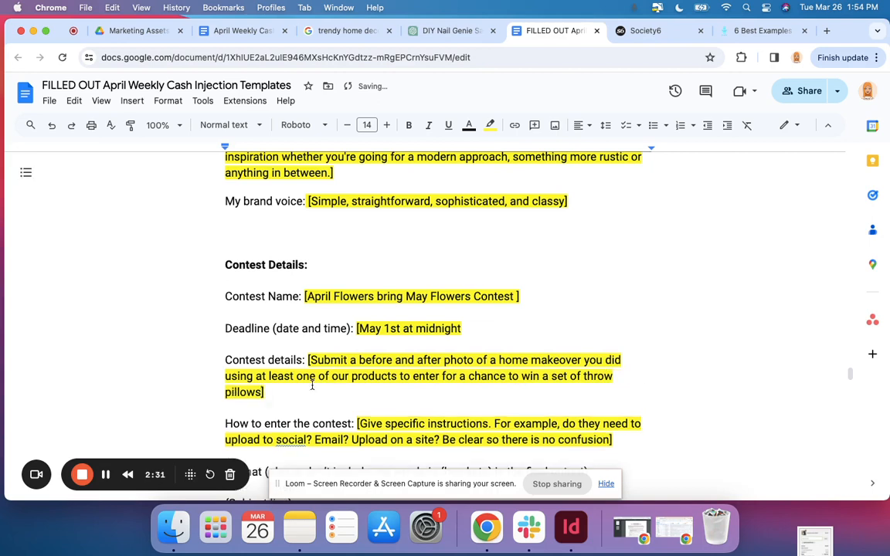
pyautogui.scroll(-3)
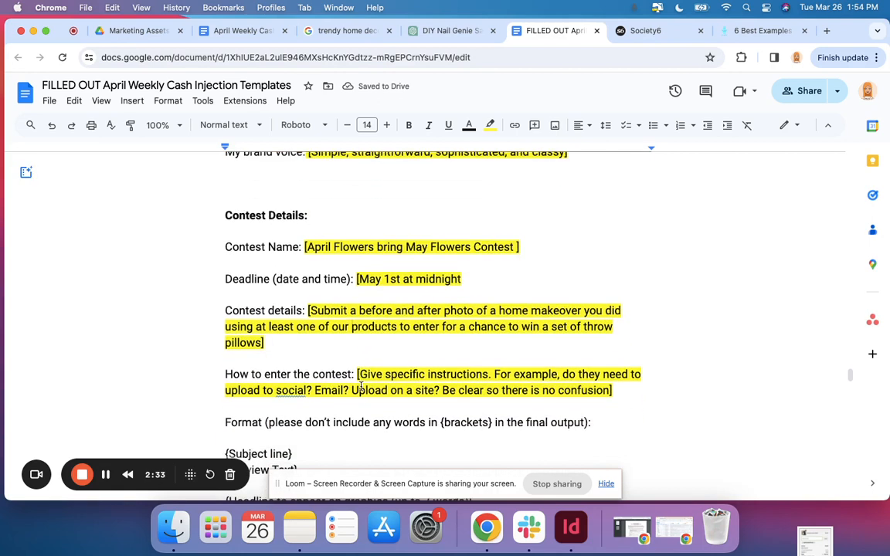
# Write the entry instructions: upload the photos to social media with the hashtag #society6aprilshowers.
pyautogui.scroll(-3)
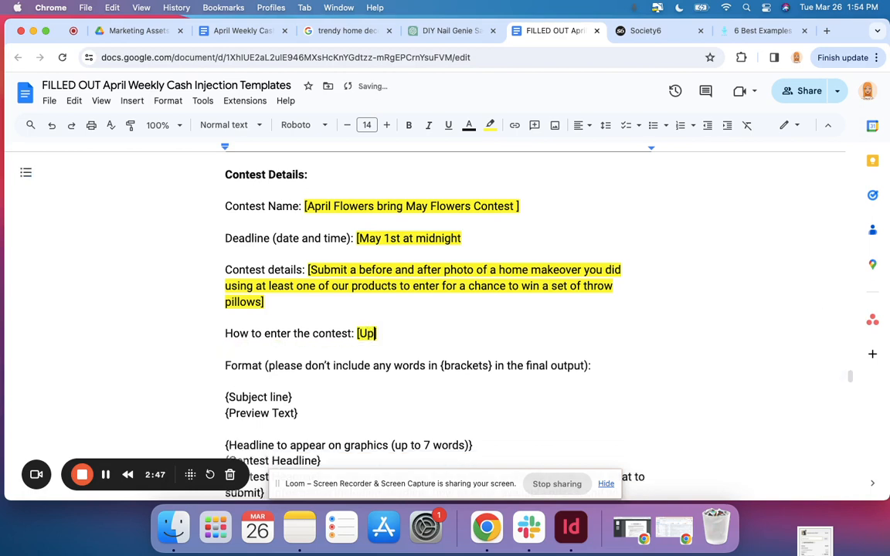
pyautogui.write('load the photos')
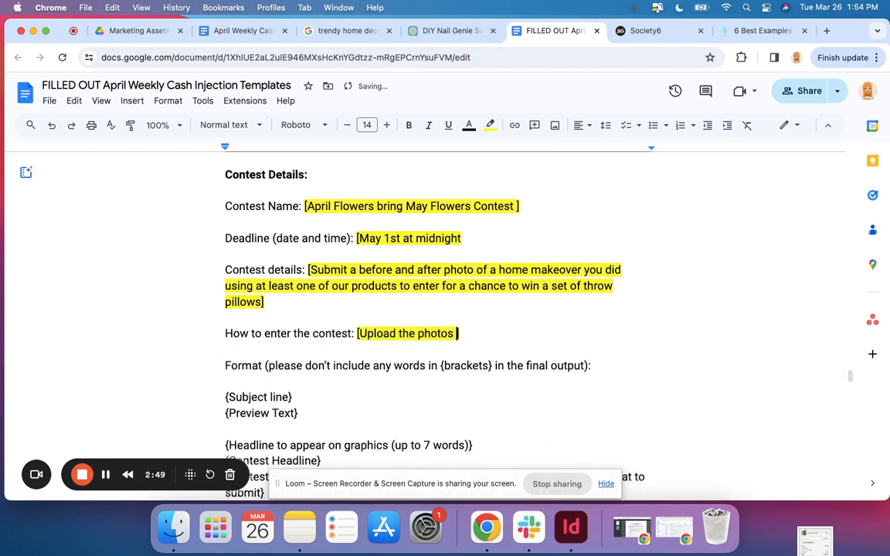
pyautogui.write('to social')
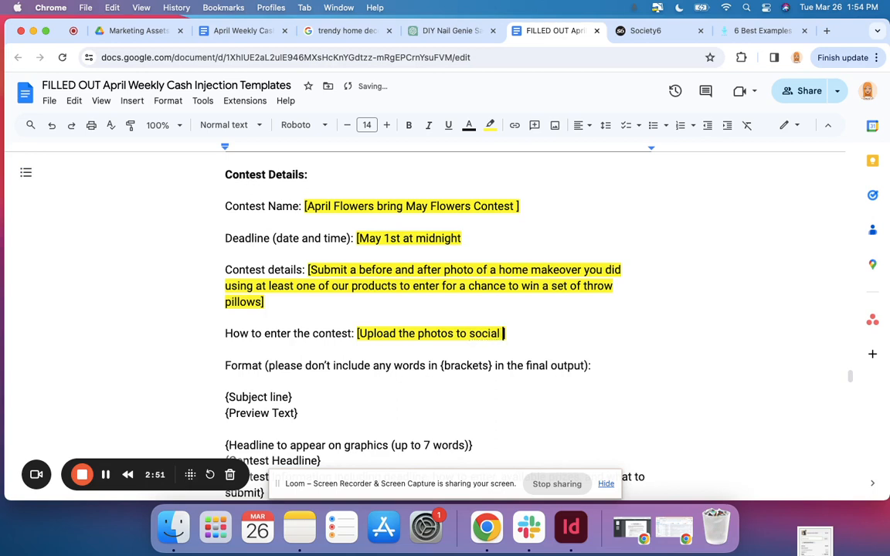
pyautogui.write('media with the hashtag')
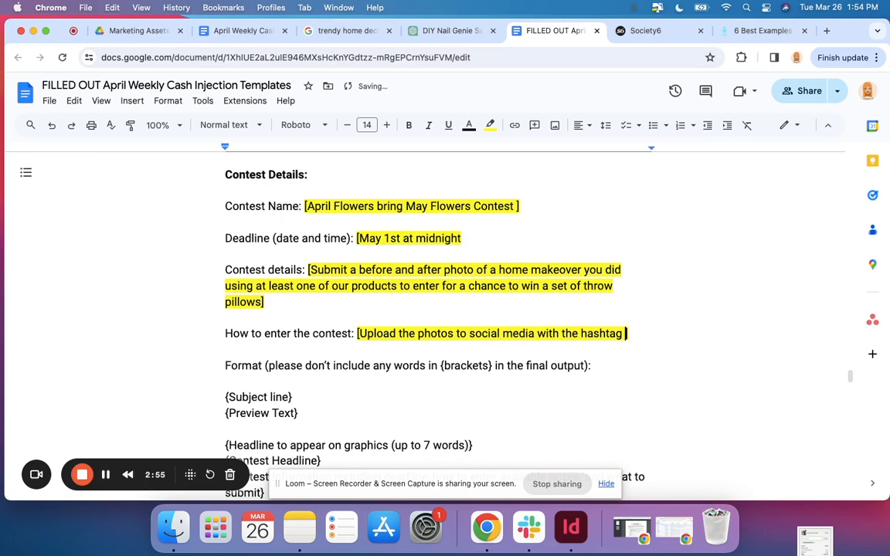
pyautogui.scroll(3)
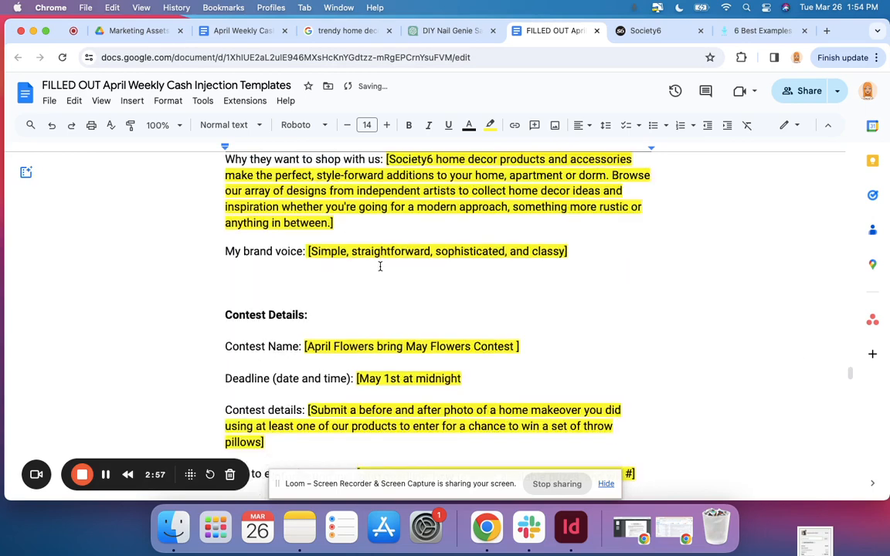
pyautogui.scroll(3)
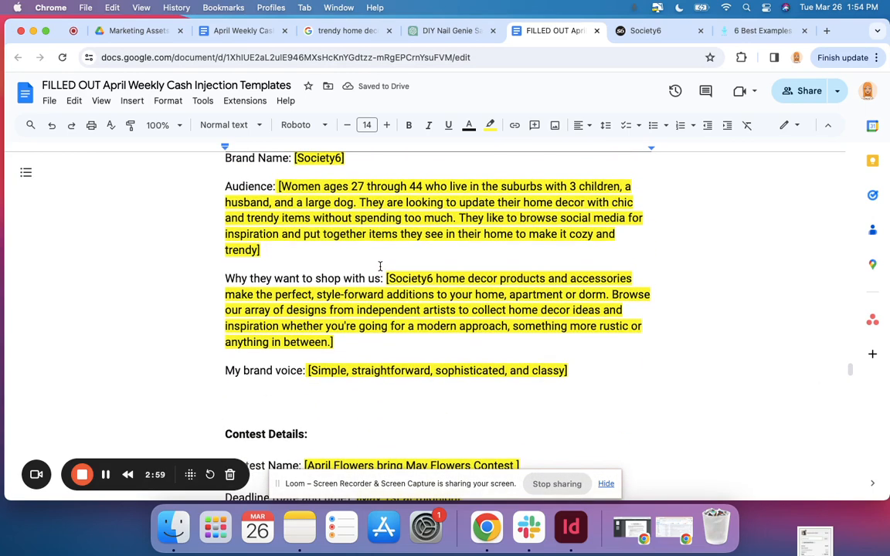
pyautogui.scroll(-3)
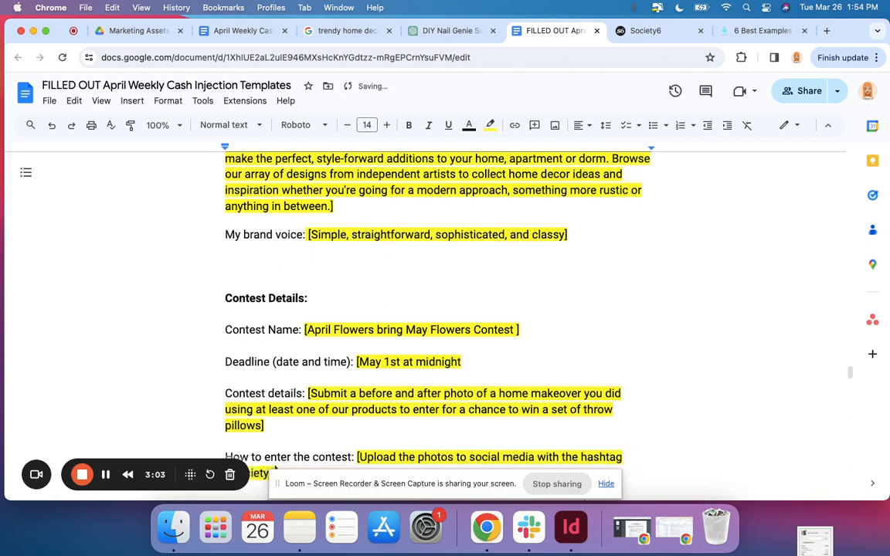
pyautogui.scroll(-3)
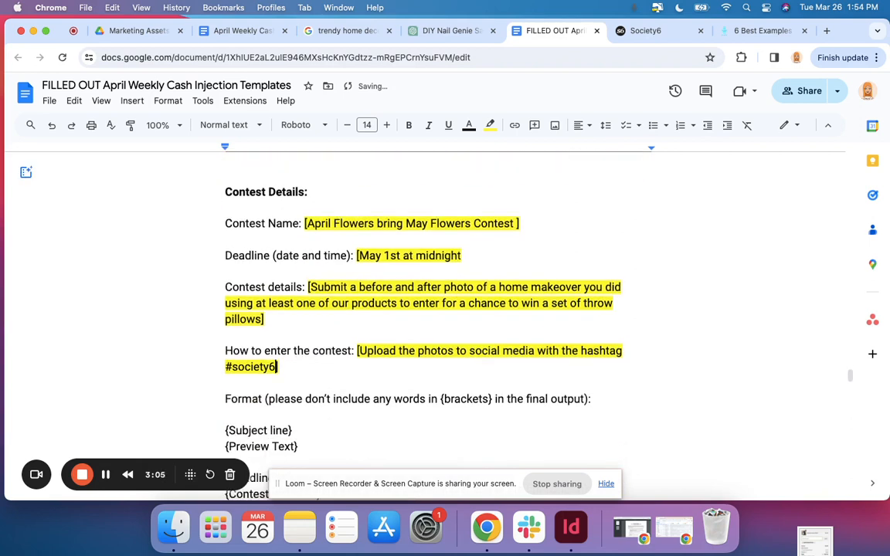
pyautogui.write('aprilsho')
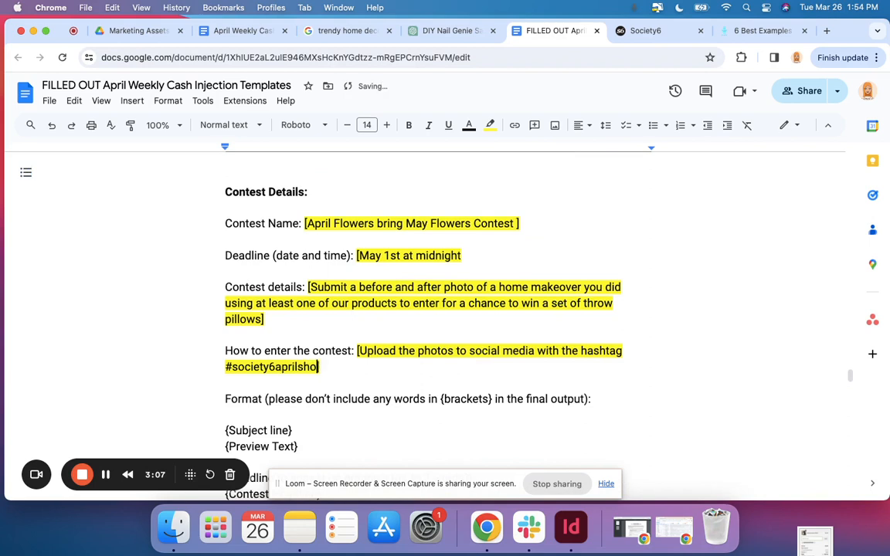
pyautogui.write('wers]')
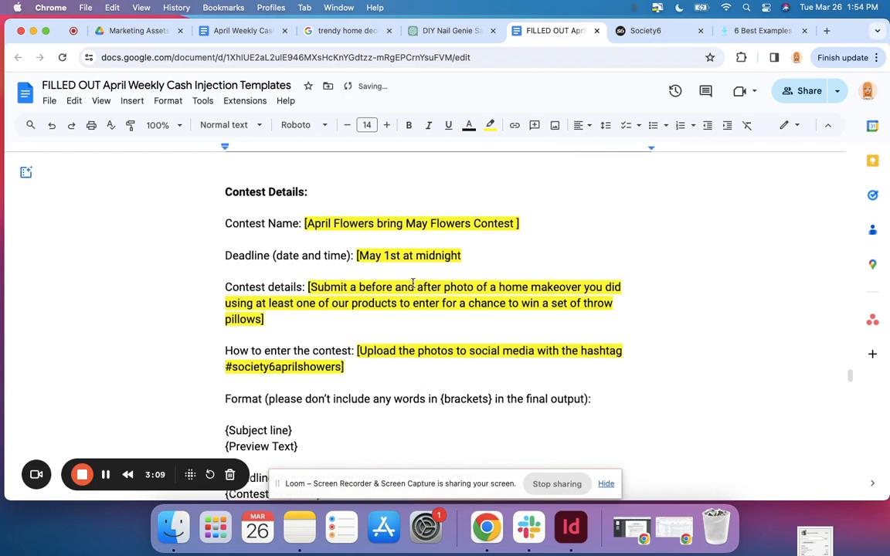
pyautogui.scroll(-3)
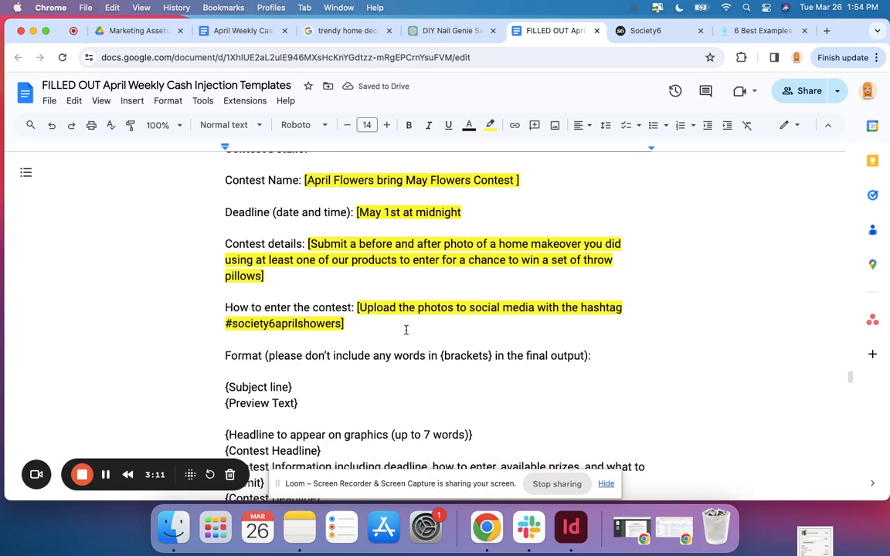
pyautogui.scroll(-3)
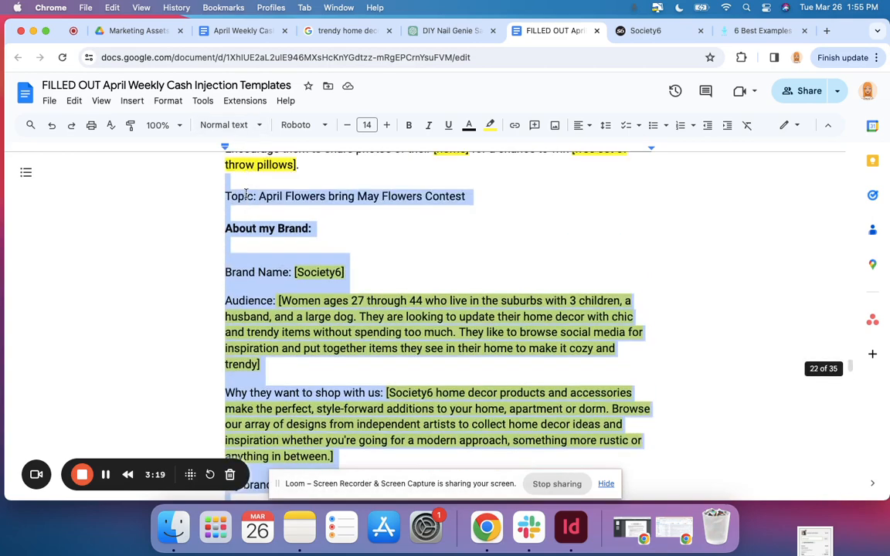
# Select the whole filled-in prompt from the Copy BELOW line through the output format and copy it.
pyautogui.scroll(3)
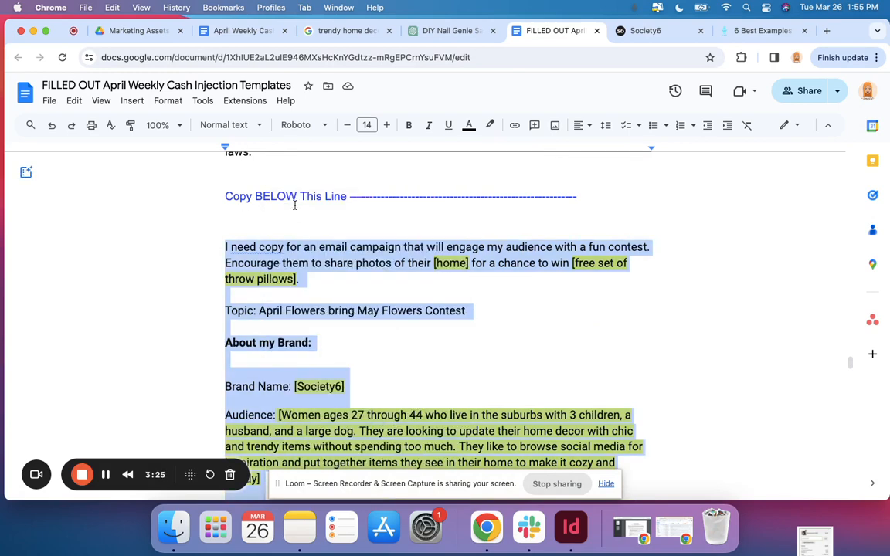
pyautogui.scroll(-3)
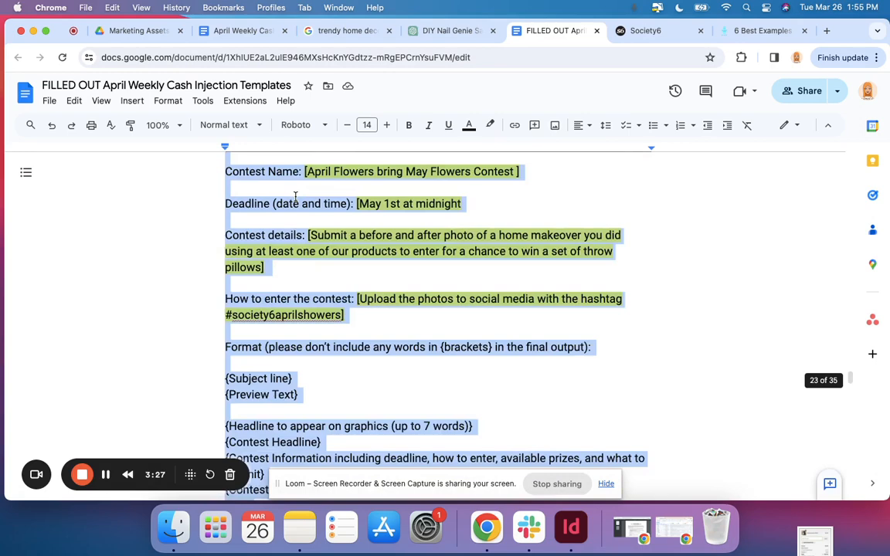
pyautogui.scroll(-3)
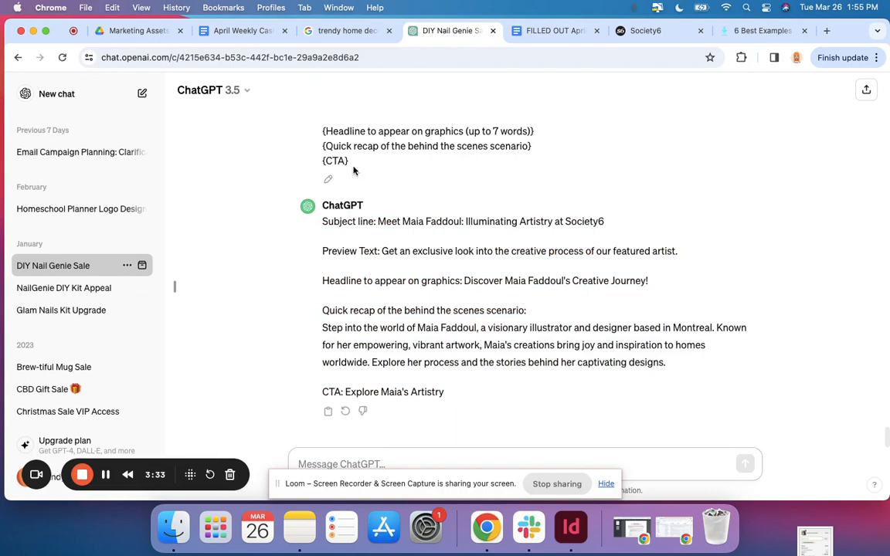
# Paste the contest prompt into ChatGPT's message box and submit it for contest email copy.
pyautogui.rightClick(342, 464)
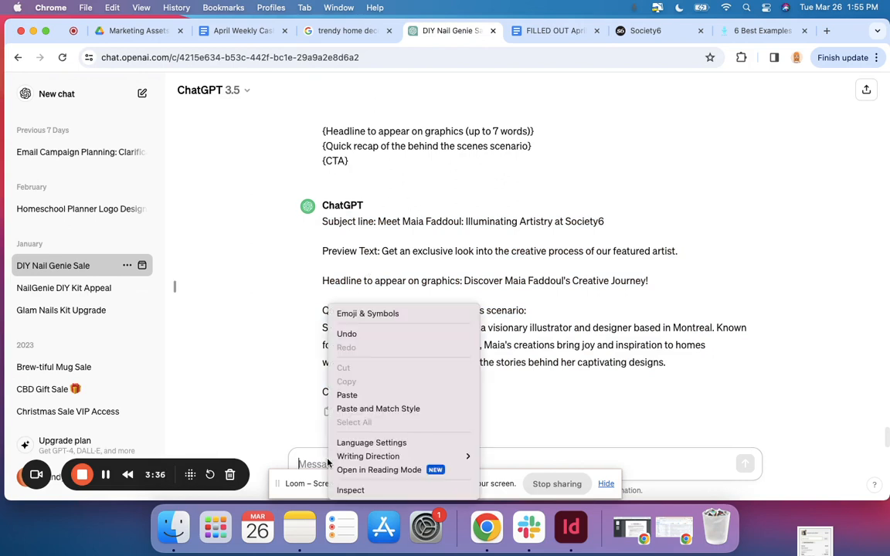
pyautogui.moveTo(346, 396)
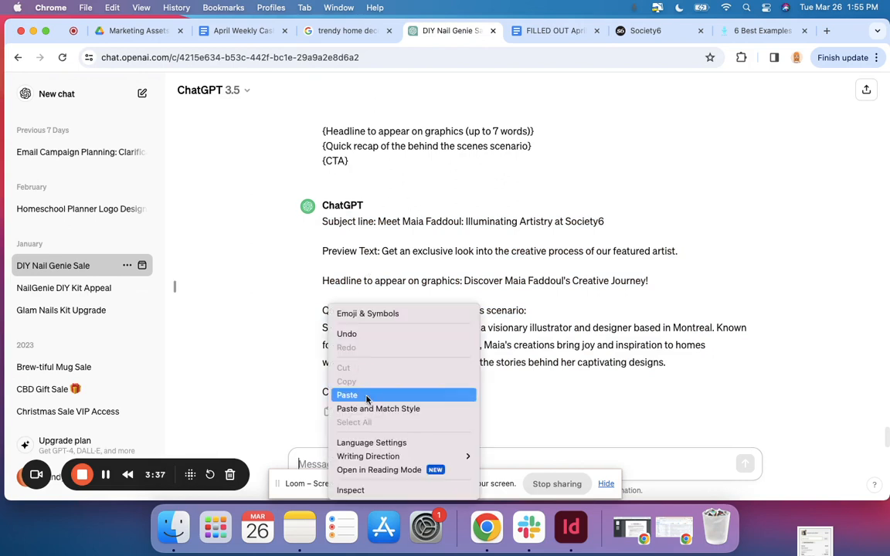
pyautogui.click(346, 396)
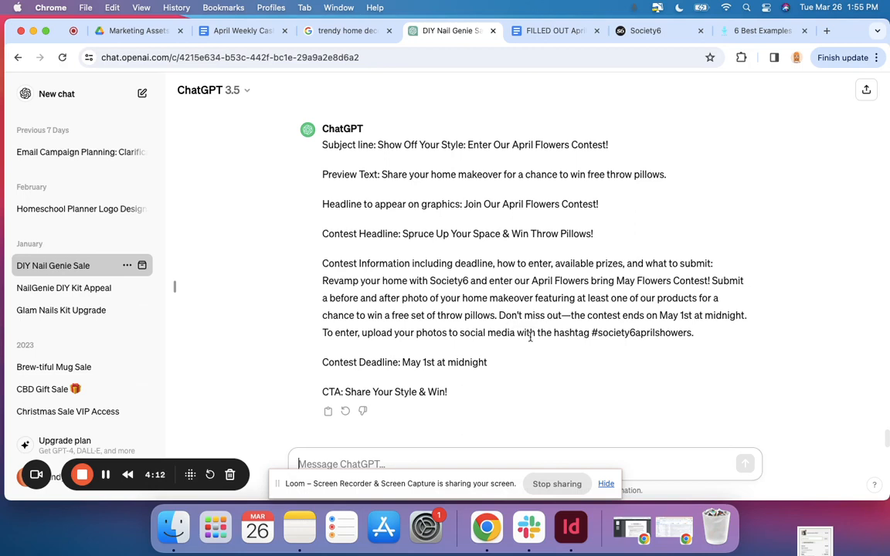
pyautogui.moveTo(622, 359)
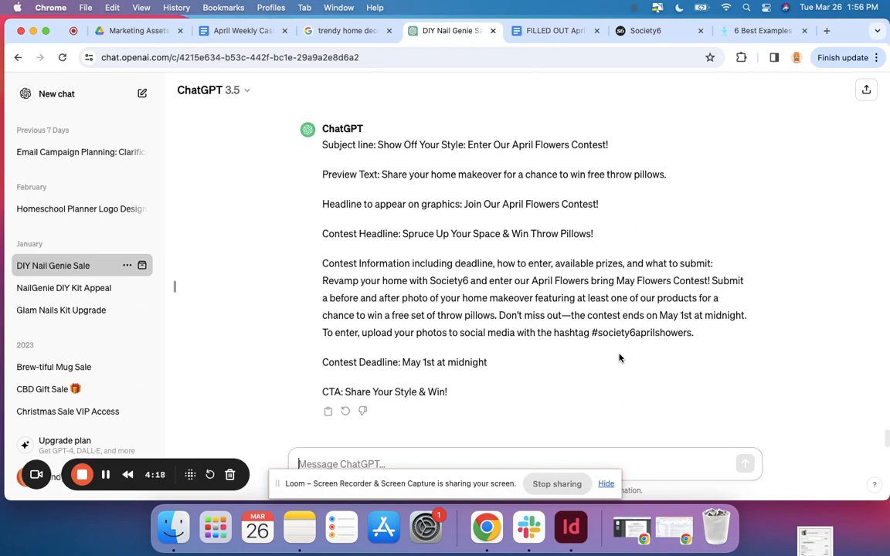
pyautogui.moveTo(637, 361)
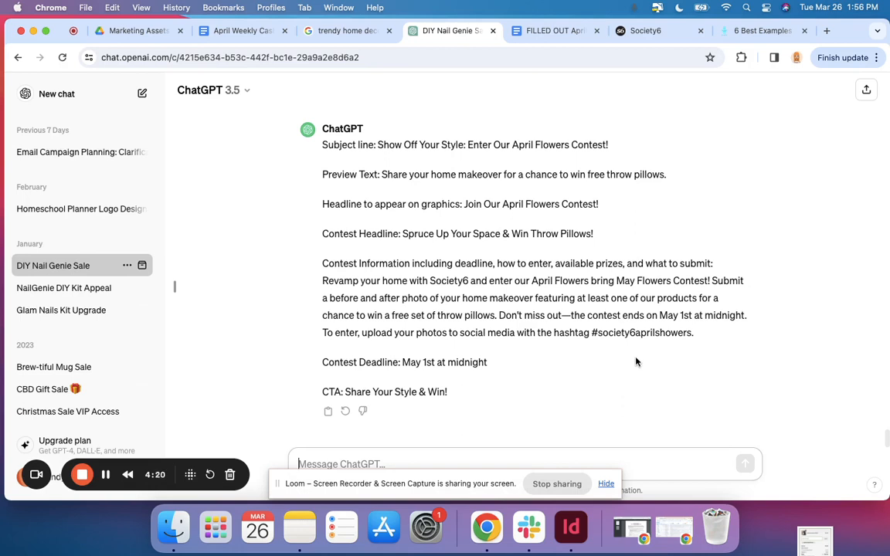
pyautogui.moveTo(482, 387)
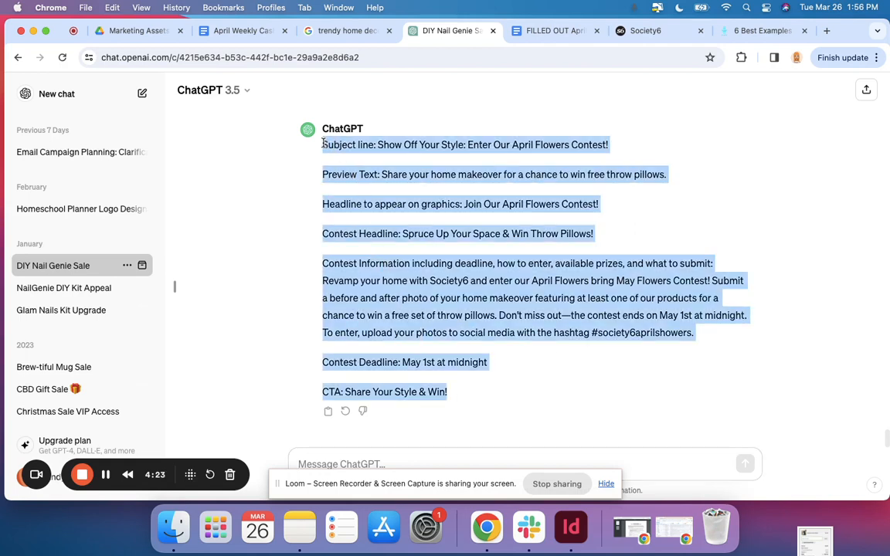
# Copy ChatGPT's generated contest email copy and switch back to the Google Docs template.
pyautogui.rightClick(463, 145)
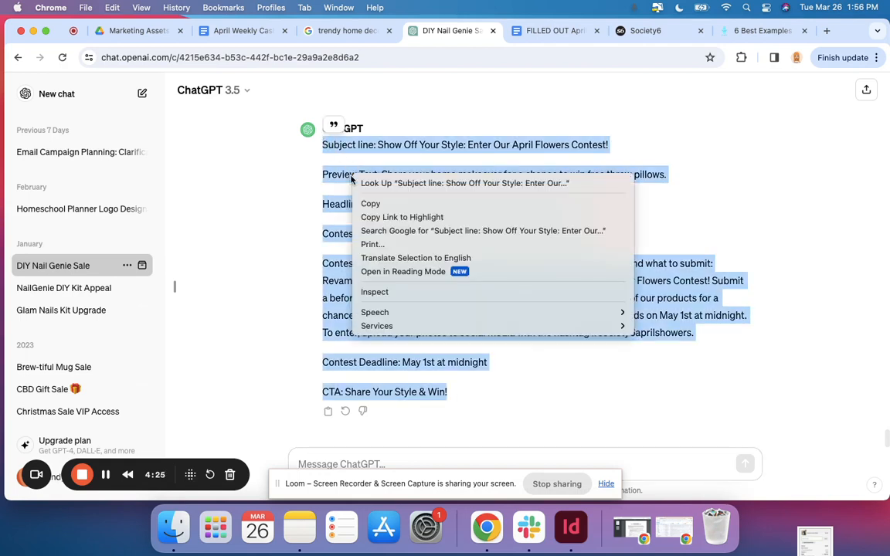
pyautogui.click(522, 48)
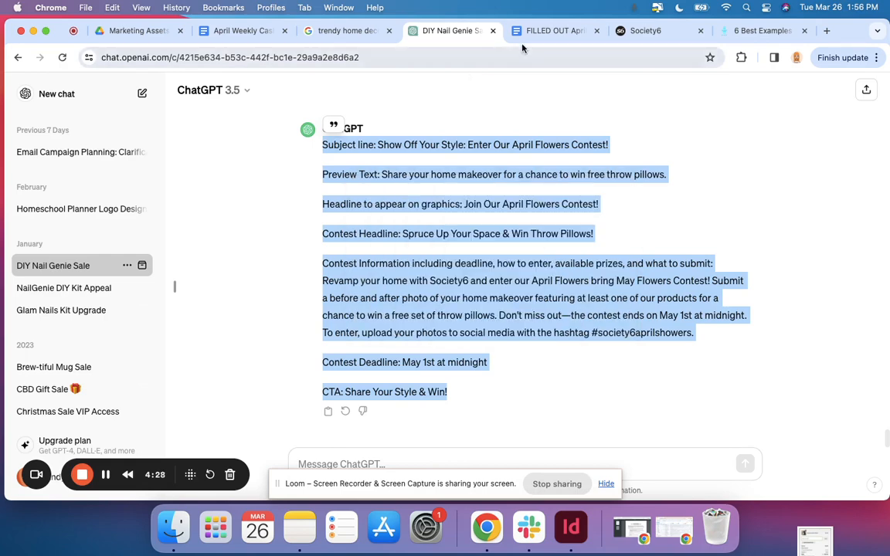
pyautogui.click(553, 31)
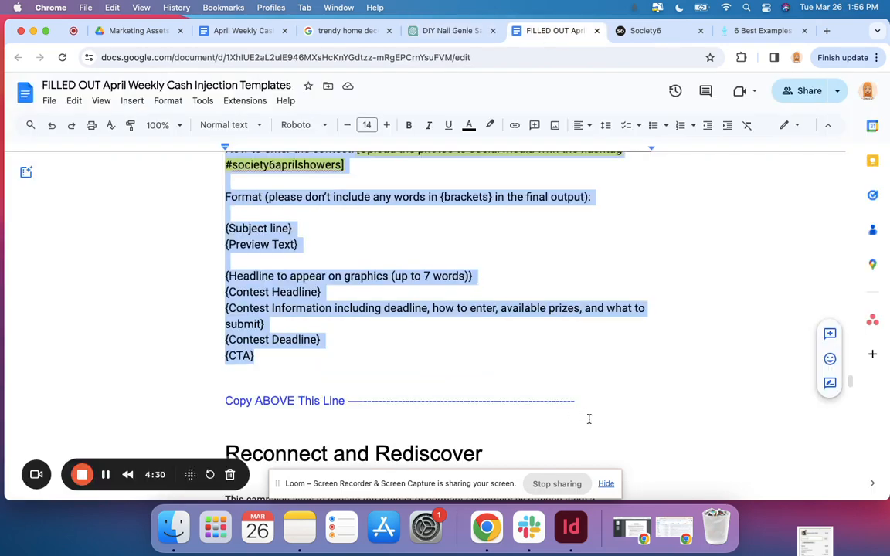